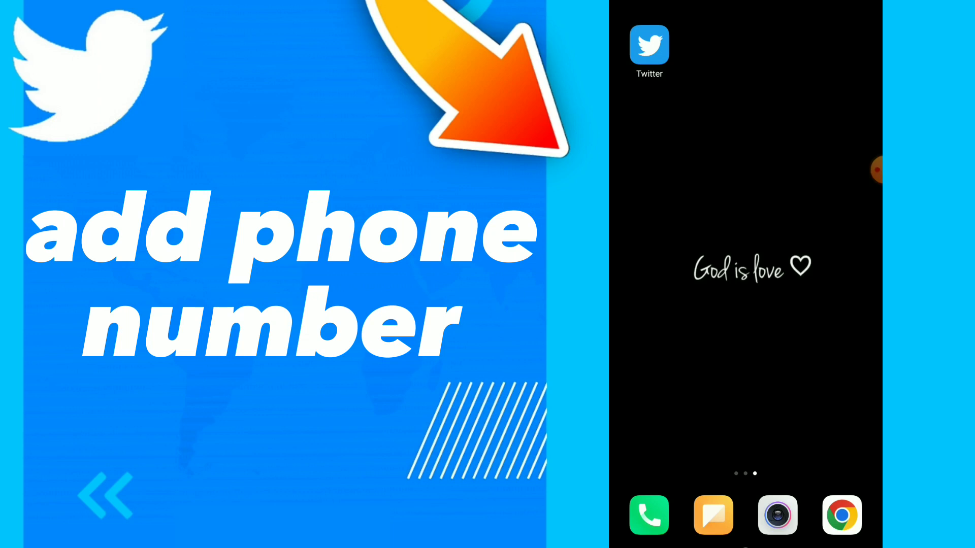
# Launch Twitter and reach the Your account settings page via Settings and privacy.
pyautogui.click(649, 46)
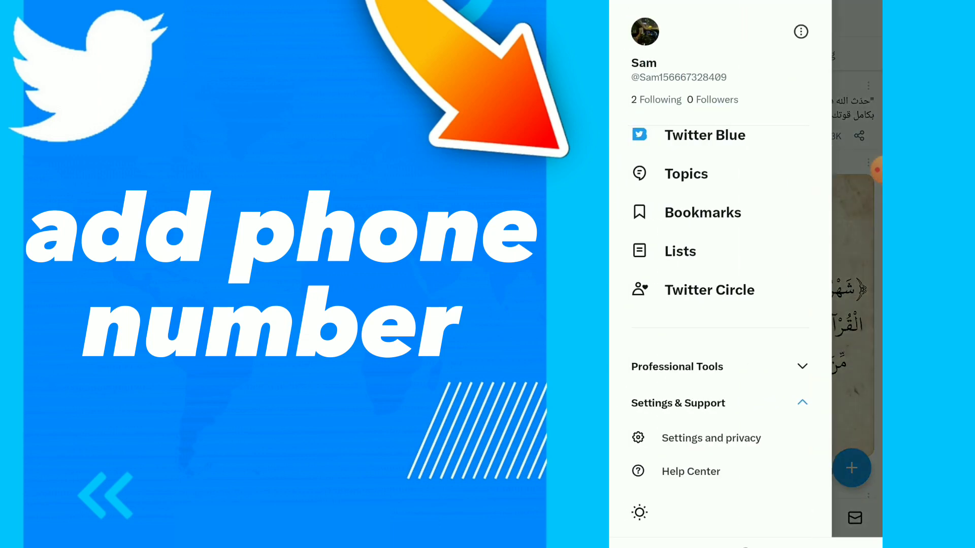
pyautogui.click(712, 438)
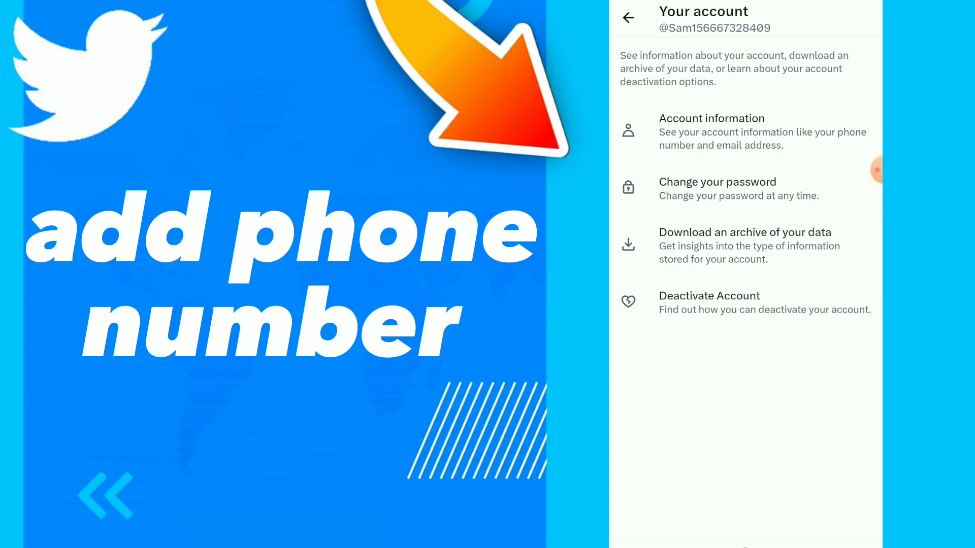
# View Account information (username, phone, email, country), then return to the main Settings list.
pyautogui.click(712, 131)
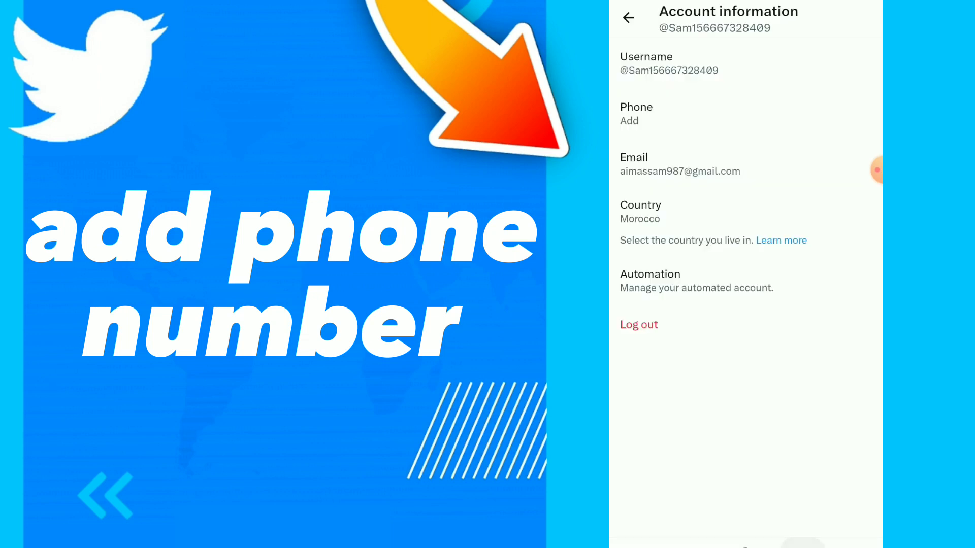
pyautogui.click(628, 17)
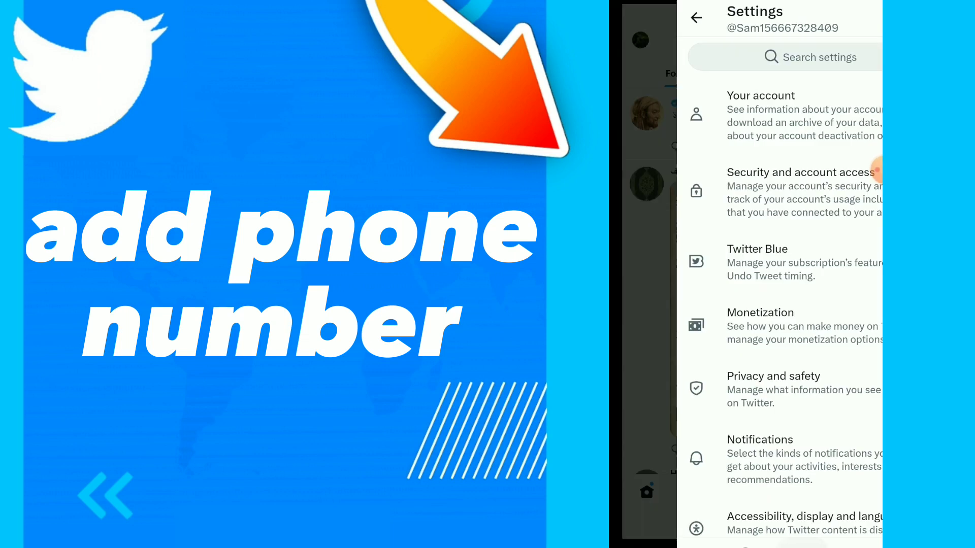